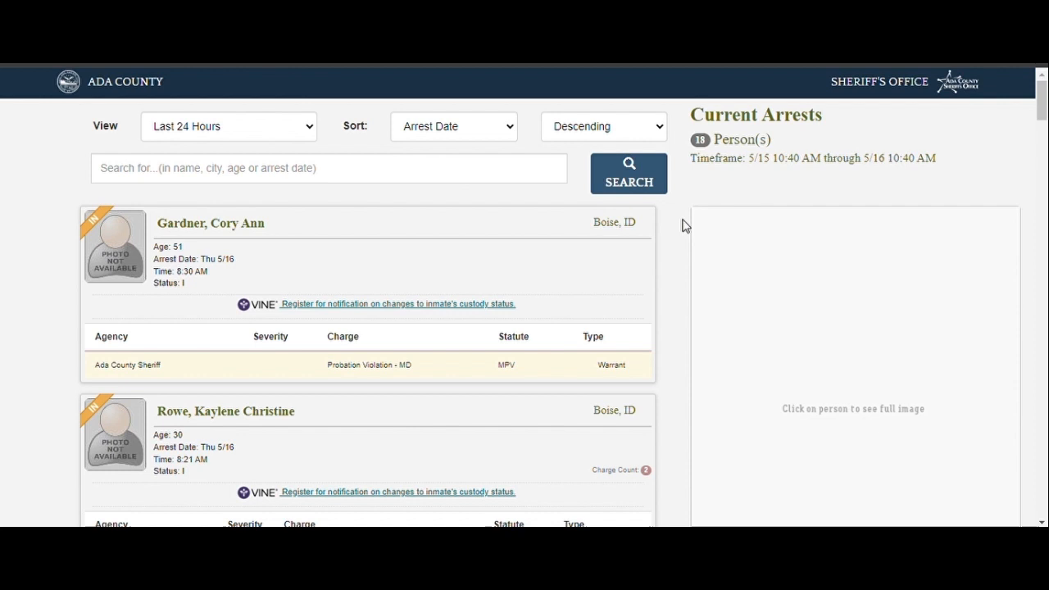
{"action": "mouse_move", "coordinate": [681, 219]}
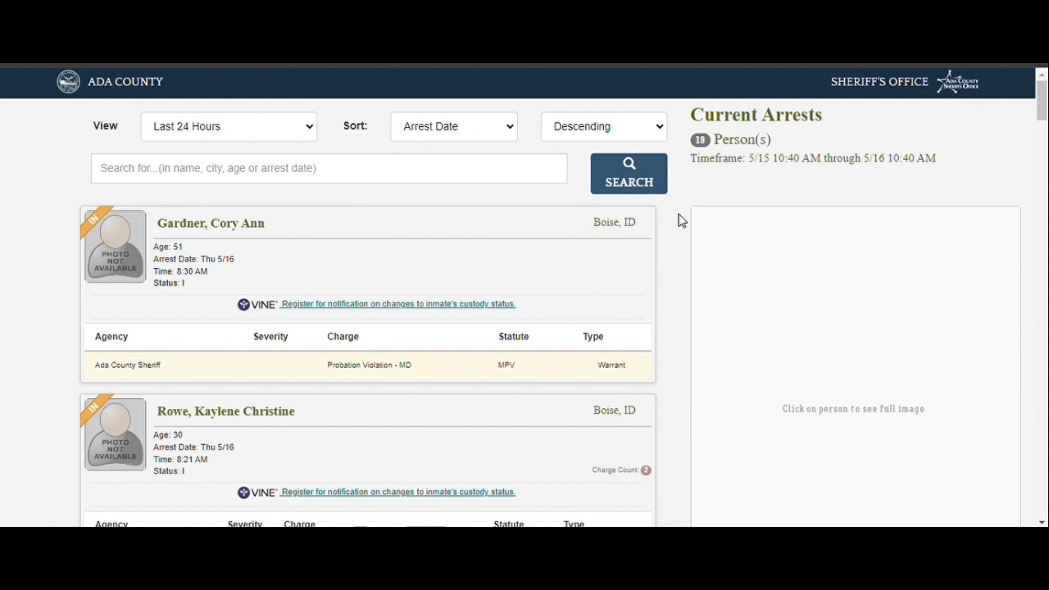
{"action": "scroll", "scroll_direction": "down", "scroll_amount": 3}
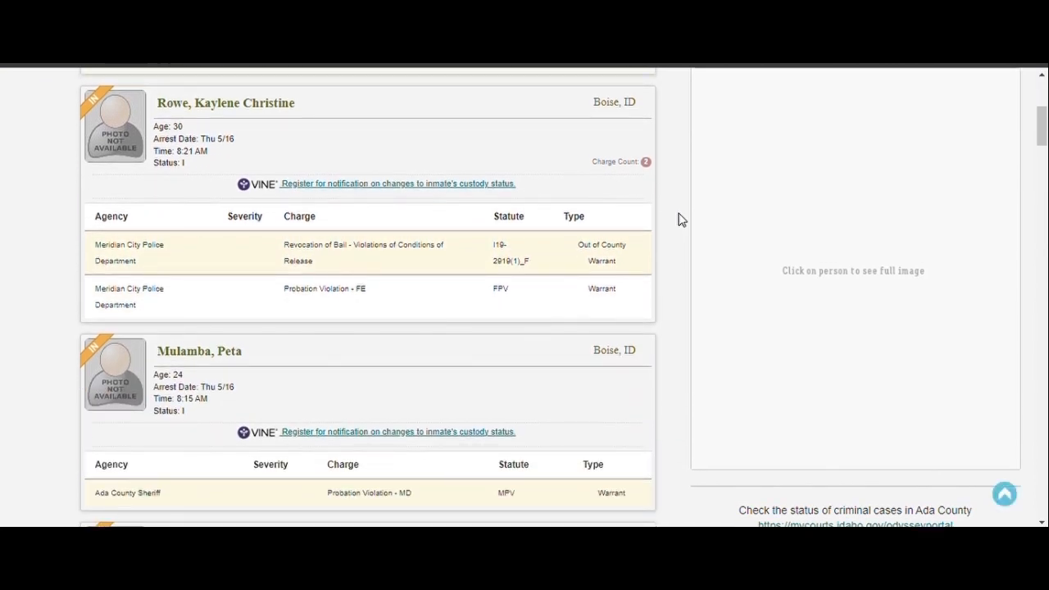
{"action": "scroll", "scroll_direction": "down", "scroll_amount": 3}
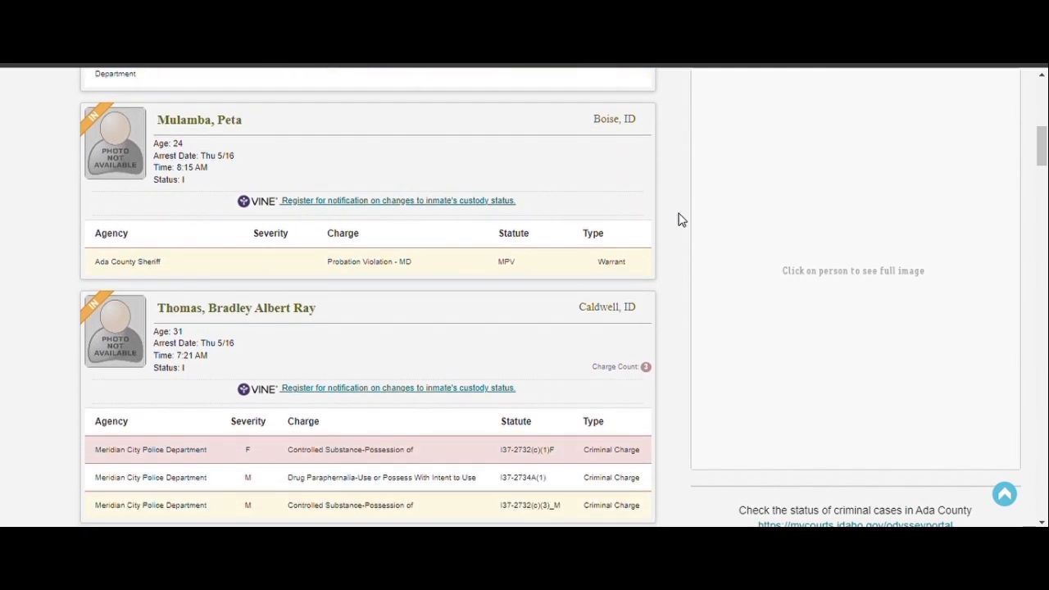
{"action": "scroll", "scroll_direction": "down", "scroll_amount": 3}
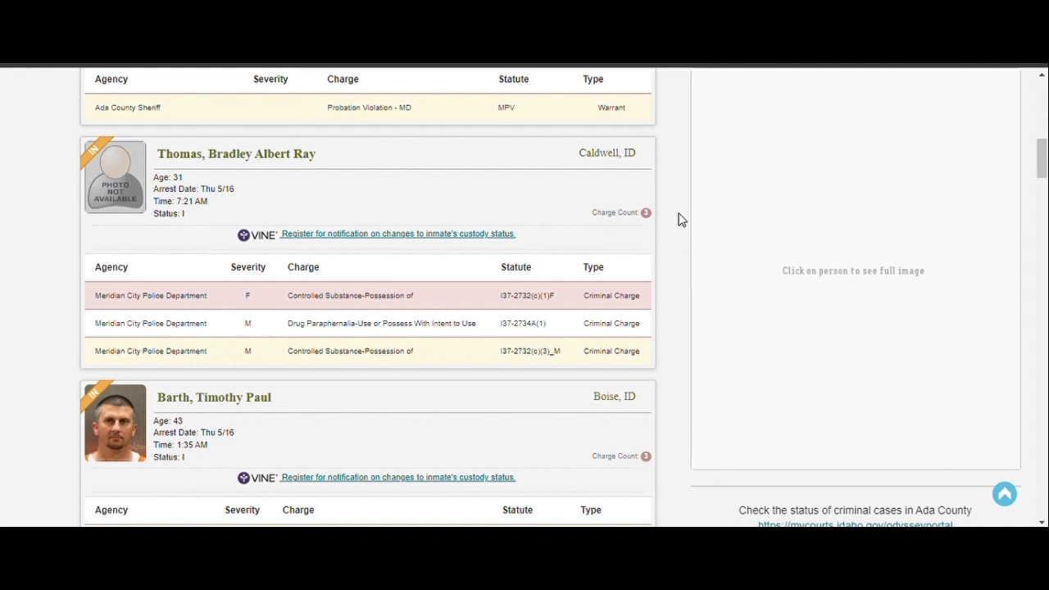
{"action": "scroll", "scroll_direction": "down", "scroll_amount": 3}
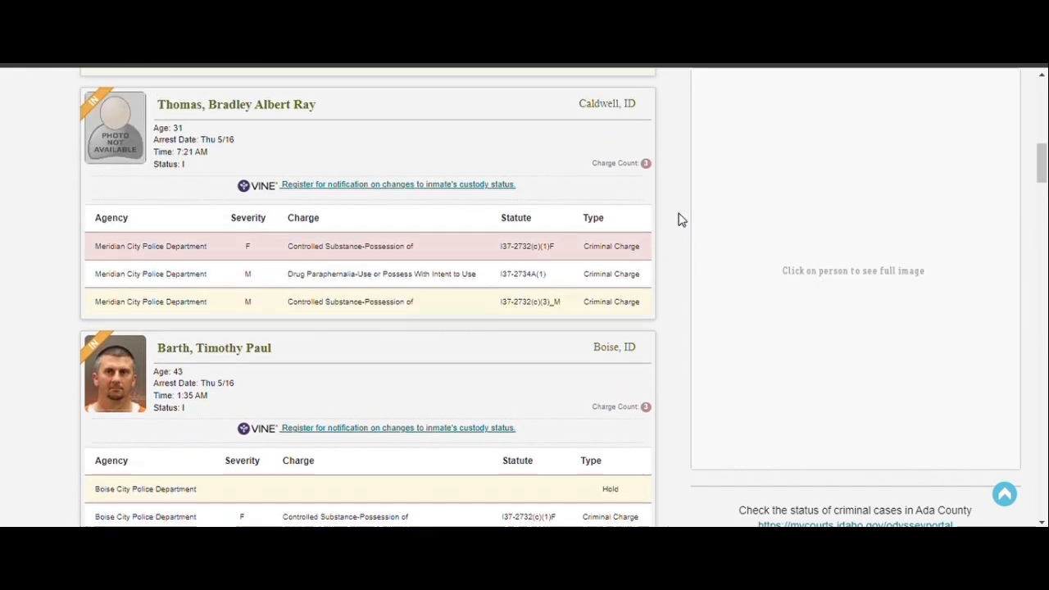
{"action": "scroll", "scroll_direction": "down", "scroll_amount": 3}
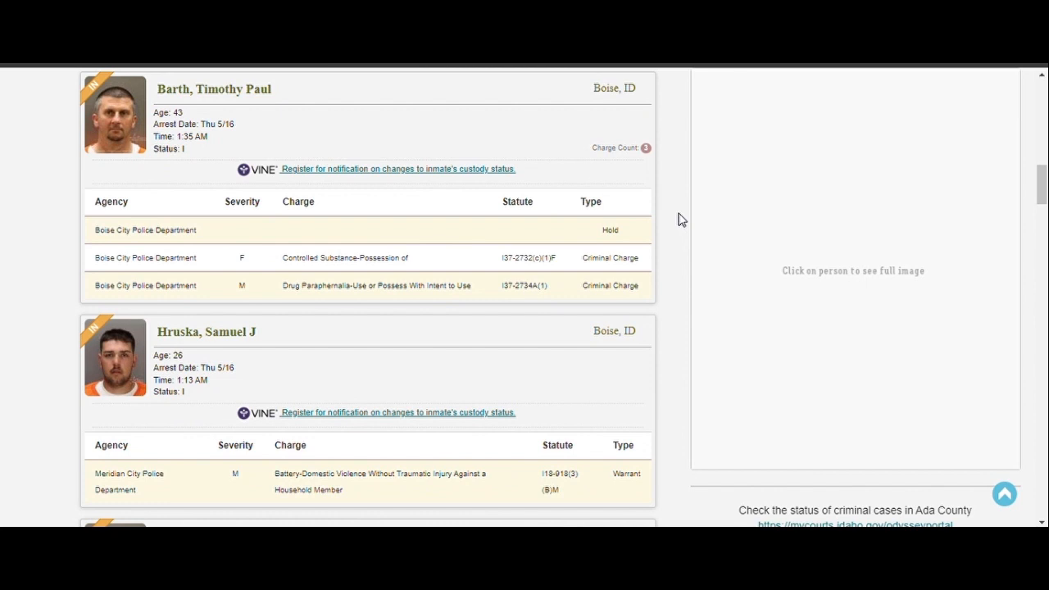
{"action": "scroll", "scroll_direction": "down", "scroll_amount": 3}
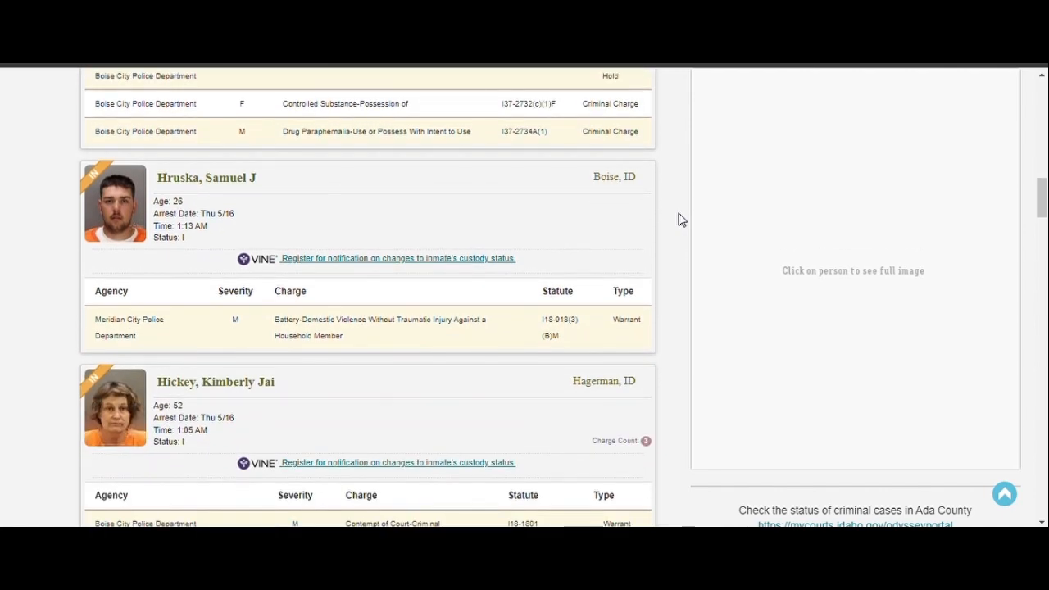
{"action": "scroll", "scroll_direction": "down", "scroll_amount": 3}
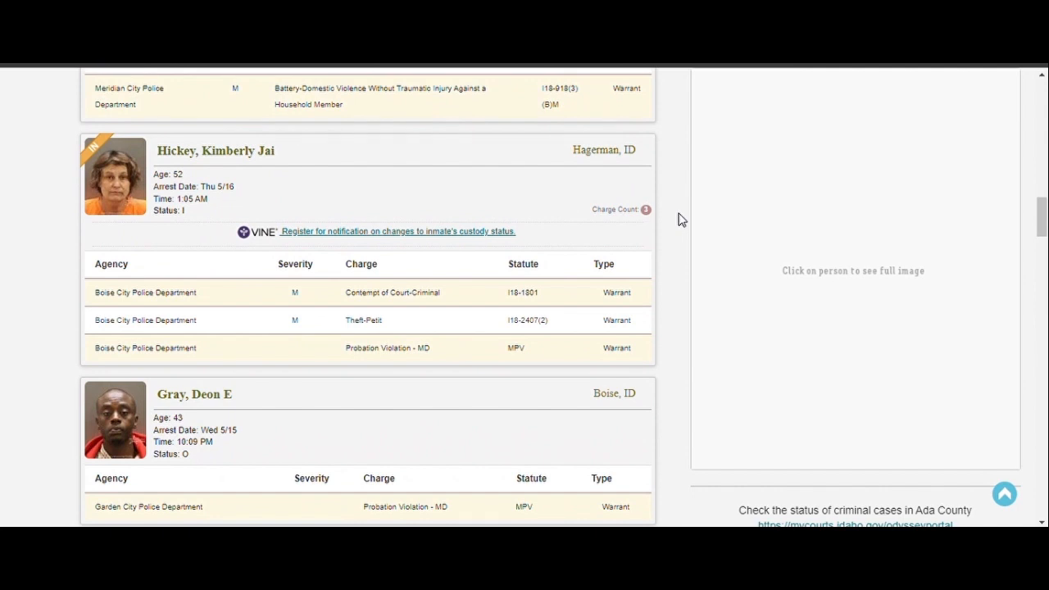
{"action": "scroll", "scroll_direction": "down", "scroll_amount": 3}
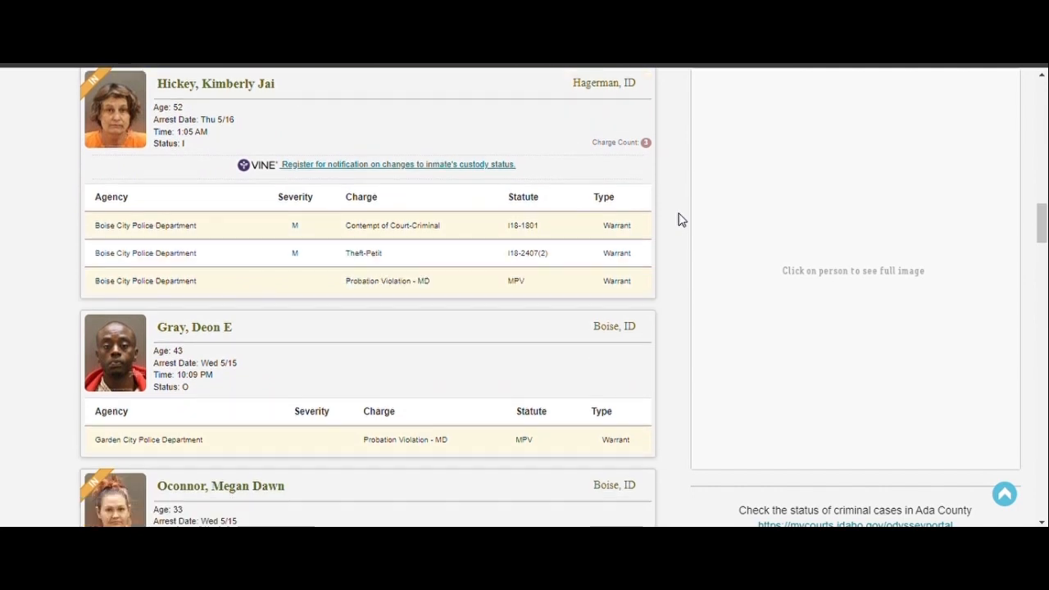
{"action": "scroll", "scroll_direction": "down", "scroll_amount": 3}
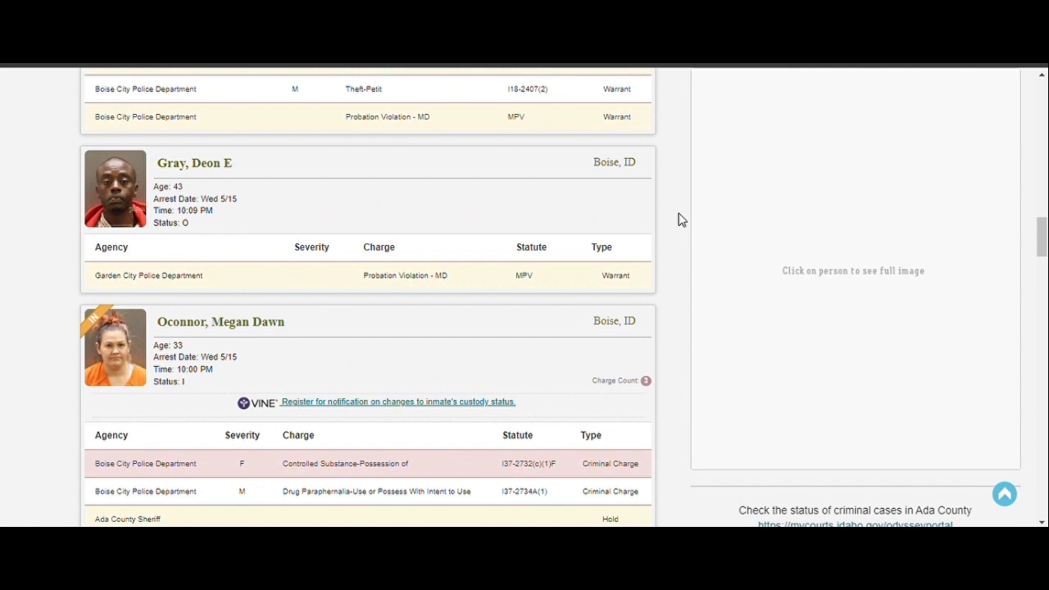
{"action": "scroll", "scroll_direction": "down", "scroll_amount": 3}
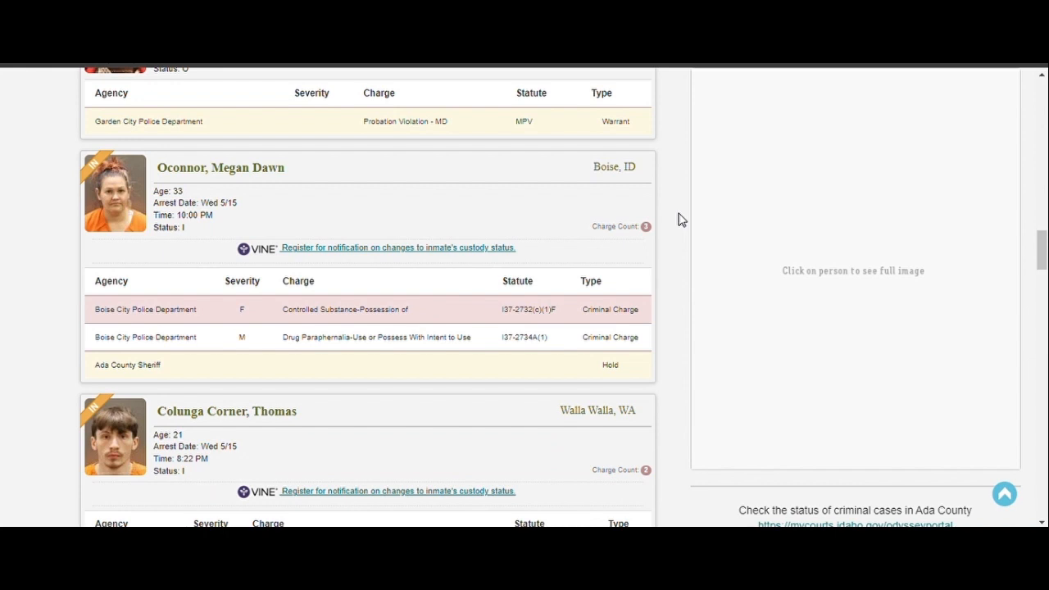
{"action": "scroll", "scroll_direction": "down", "scroll_amount": 3}
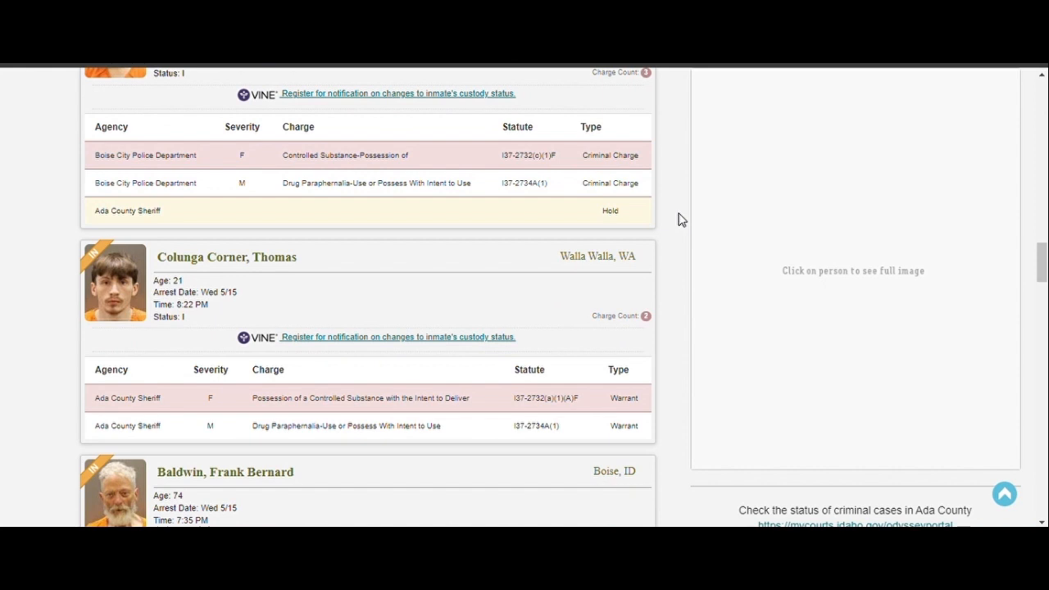
{"action": "scroll", "scroll_direction": "down", "scroll_amount": 3}
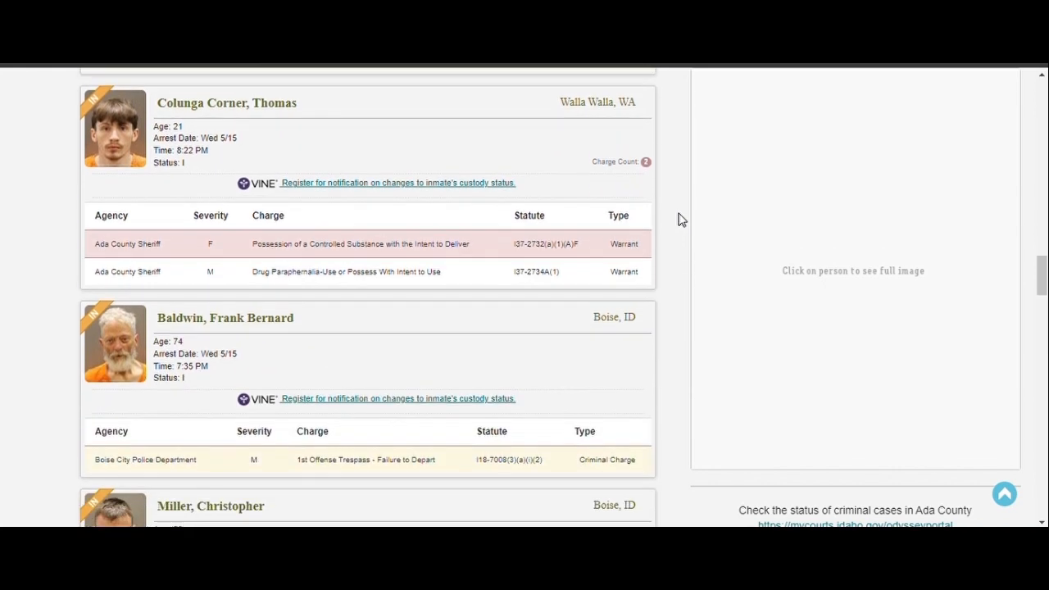
{"action": "scroll", "scroll_direction": "down", "scroll_amount": 3}
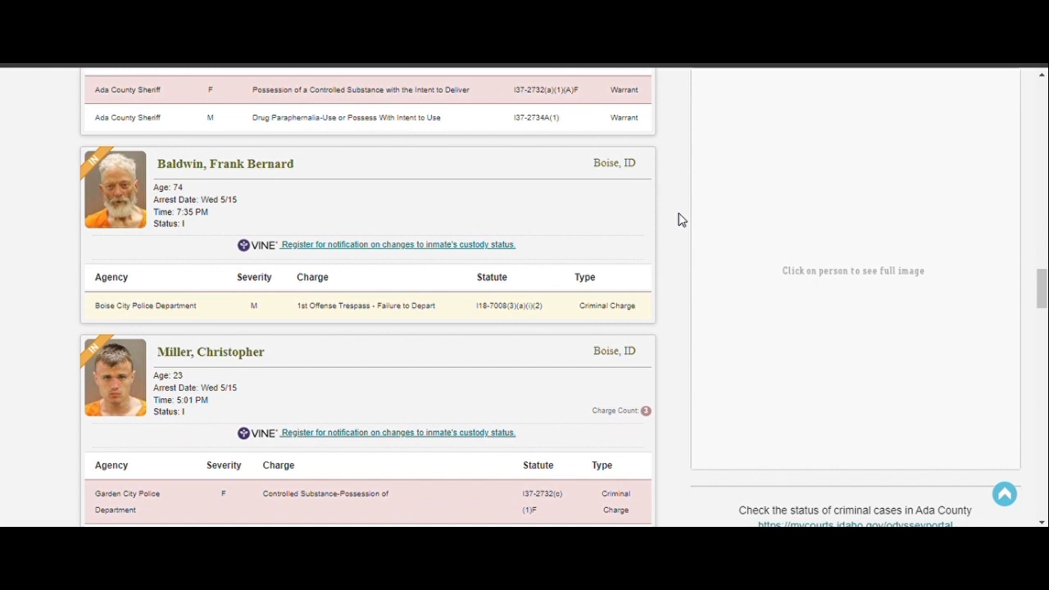
{"action": "scroll", "scroll_direction": "down", "scroll_amount": 3}
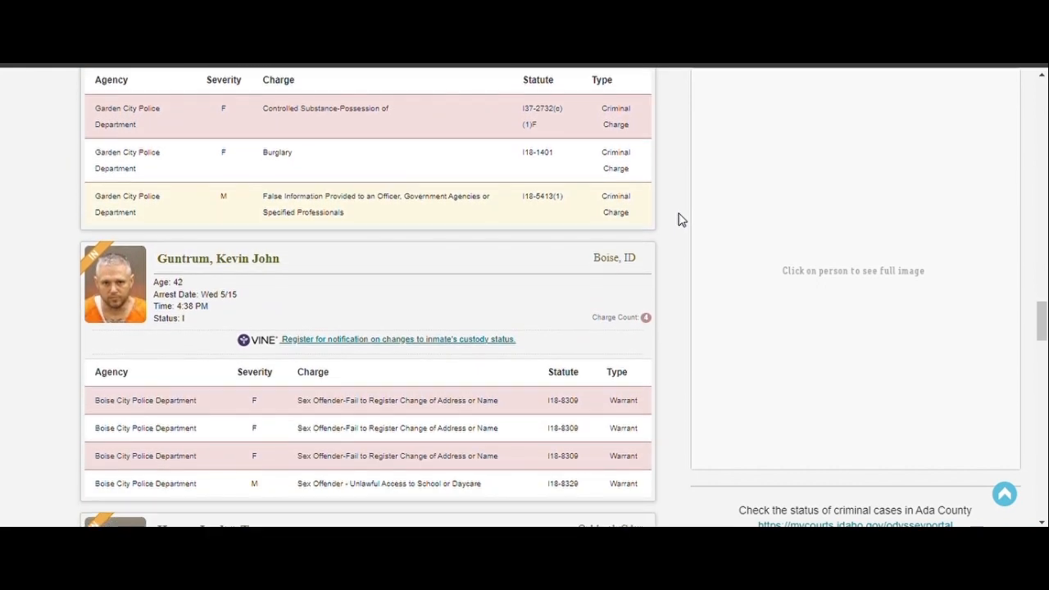
{"action": "scroll", "scroll_direction": "down", "scroll_amount": 3}
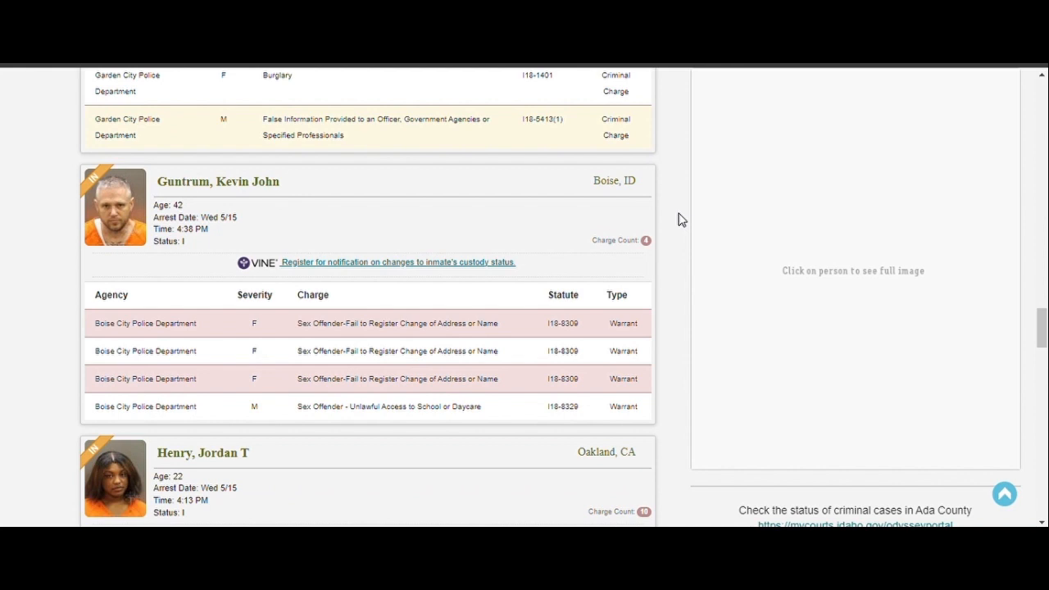
{"action": "scroll", "scroll_direction": "down", "scroll_amount": 3}
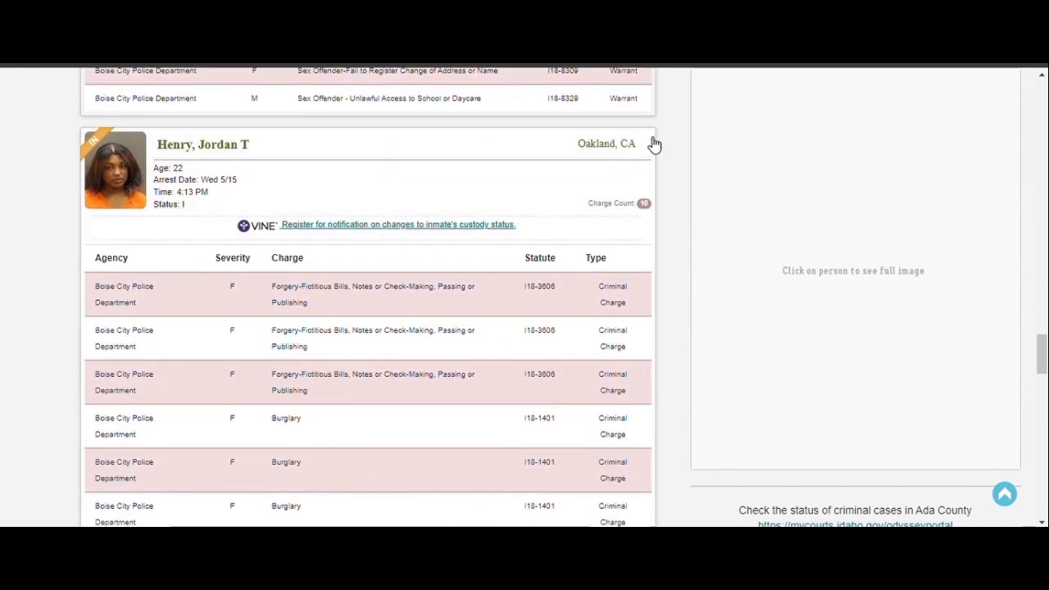
{"action": "mouse_move", "coordinate": [672, 131]}
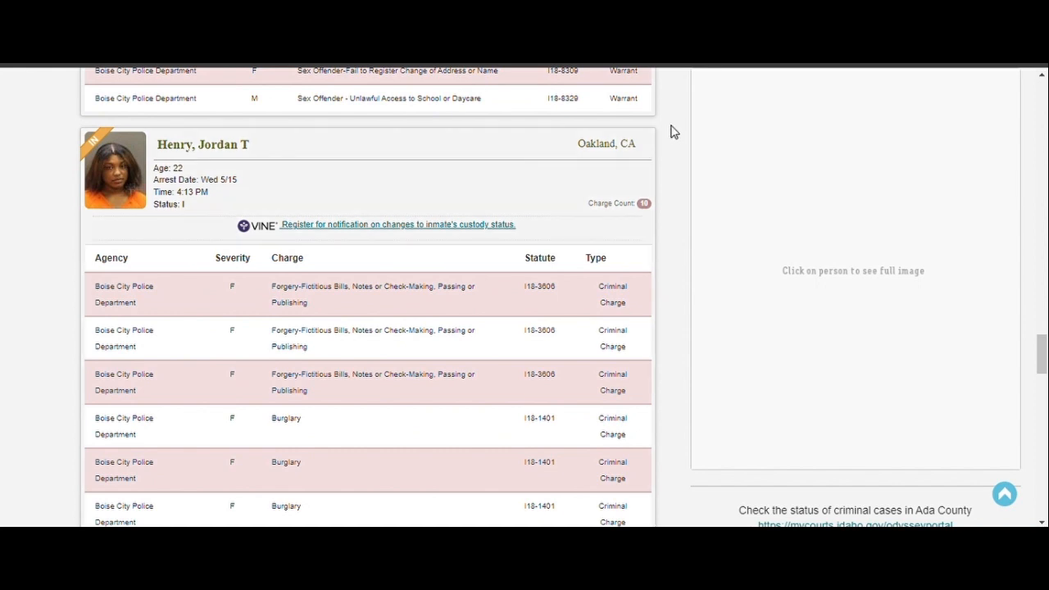
{"action": "scroll", "scroll_direction": "down", "scroll_amount": 3}
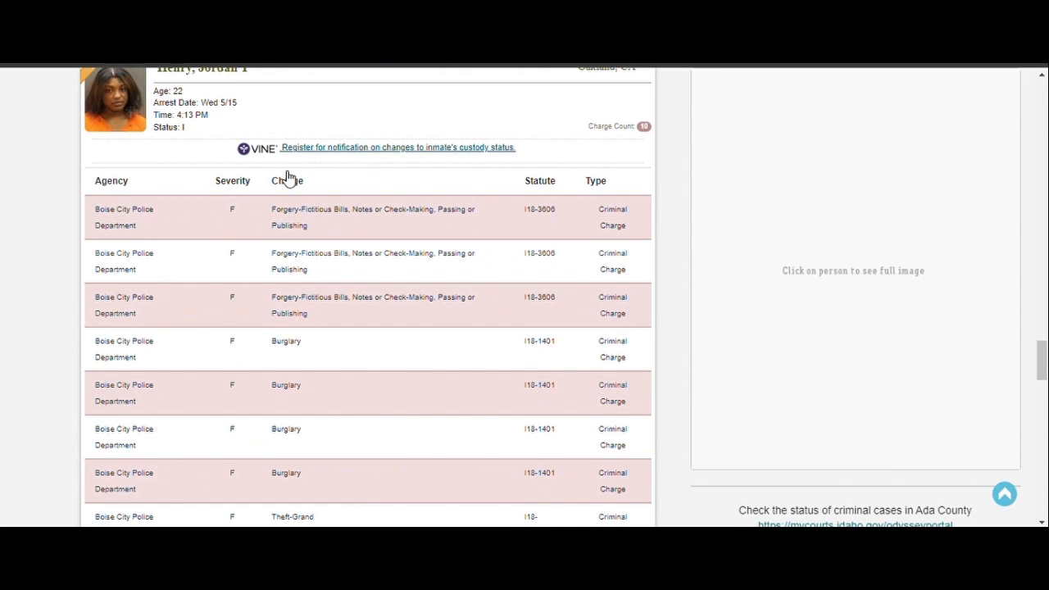
{"action": "mouse_move", "coordinate": [236, 427]}
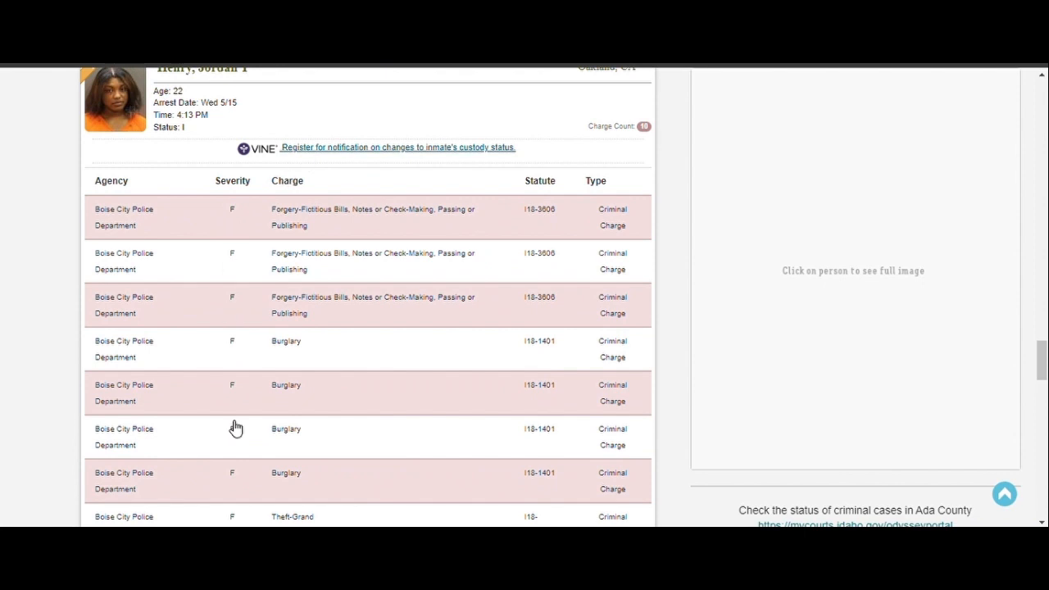
{"action": "scroll", "scroll_direction": "down", "scroll_amount": 3}
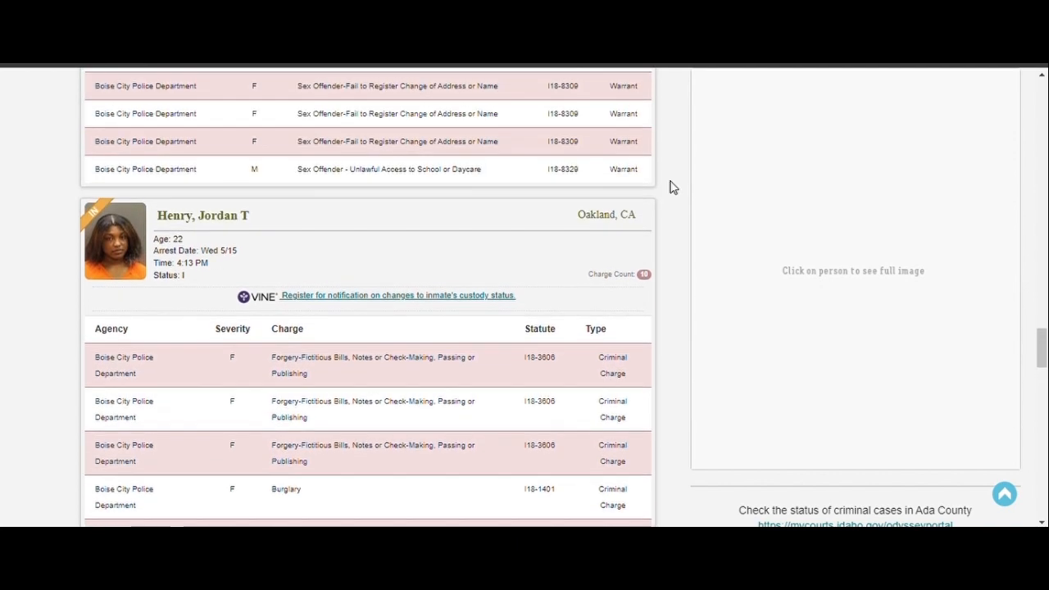
{"action": "scroll", "scroll_direction": "down", "scroll_amount": 3}
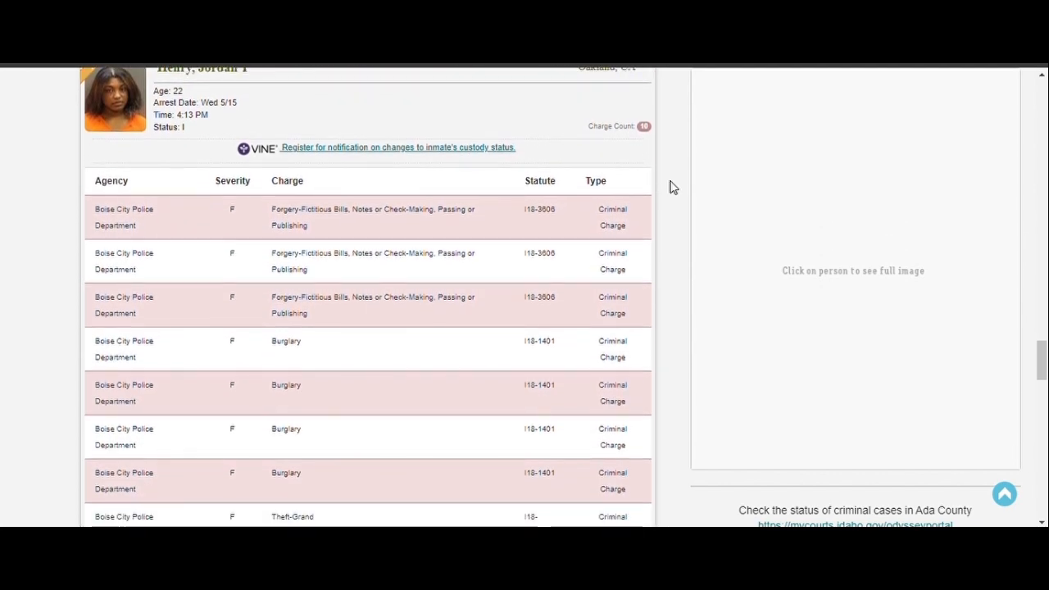
{"action": "scroll", "scroll_direction": "down", "scroll_amount": 3}
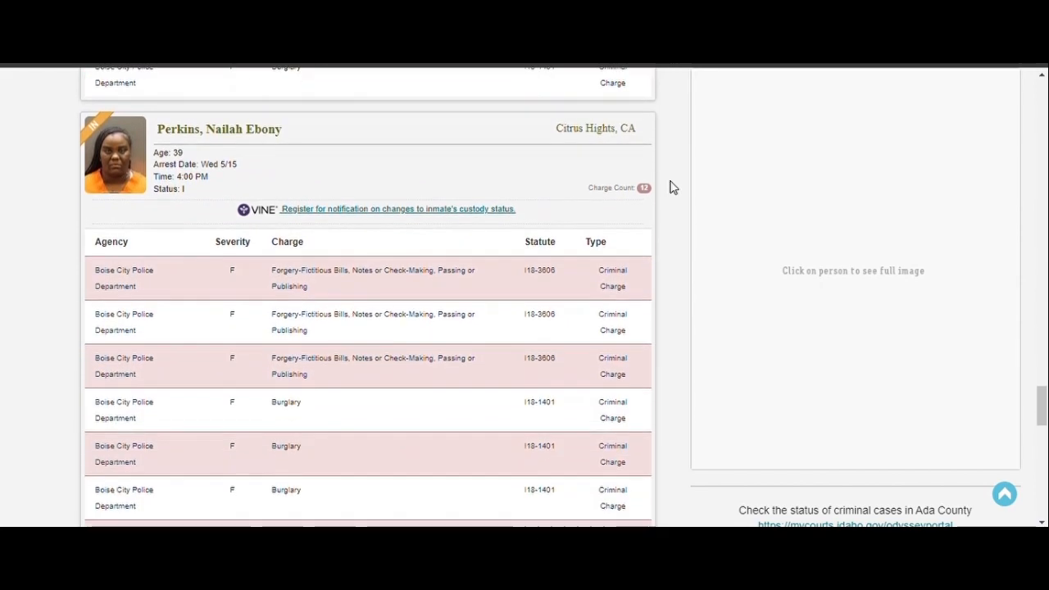
{"action": "scroll", "scroll_direction": "down", "scroll_amount": 3}
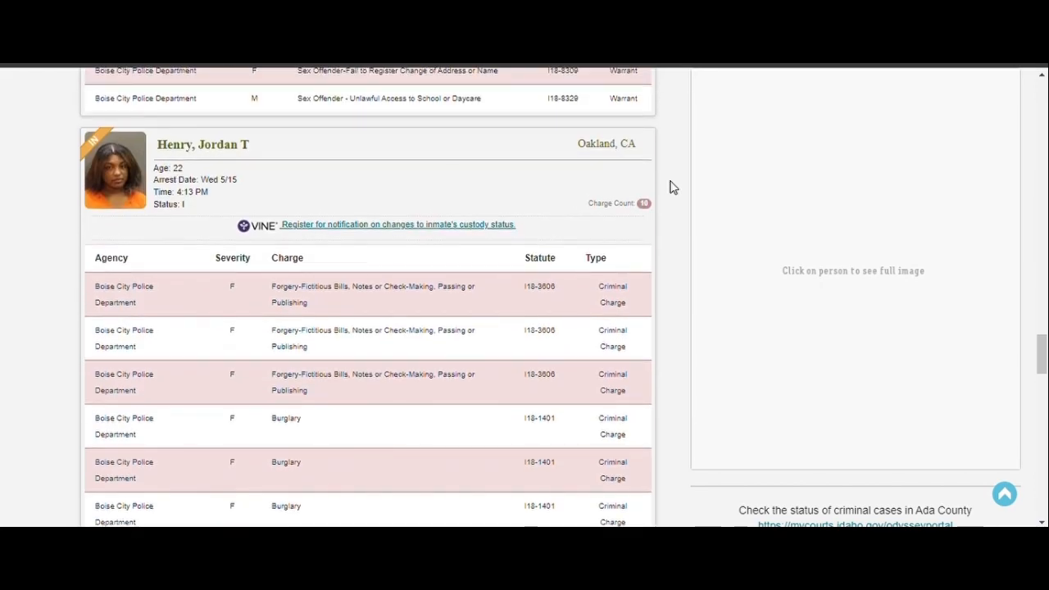
{"action": "scroll", "scroll_direction": "down", "scroll_amount": 3}
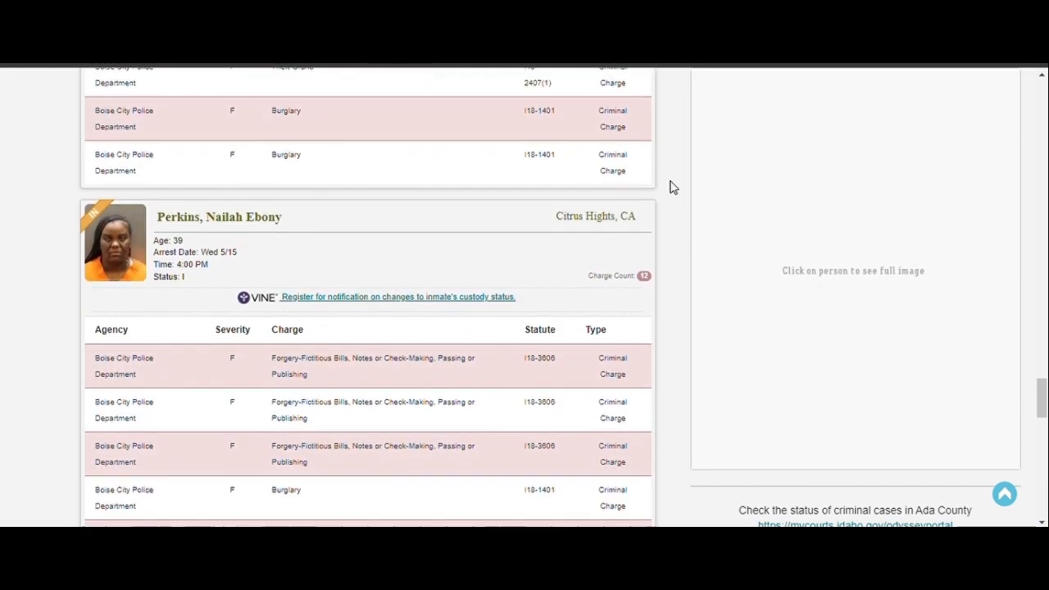
{"action": "scroll", "scroll_direction": "down", "scroll_amount": 3}
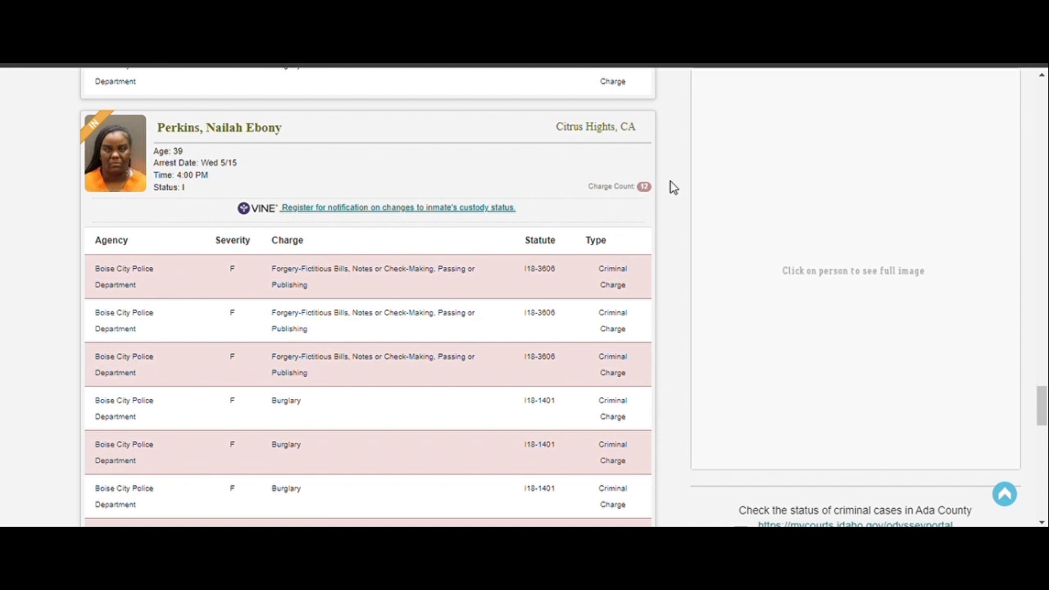
{"action": "scroll", "scroll_direction": "down", "scroll_amount": 3}
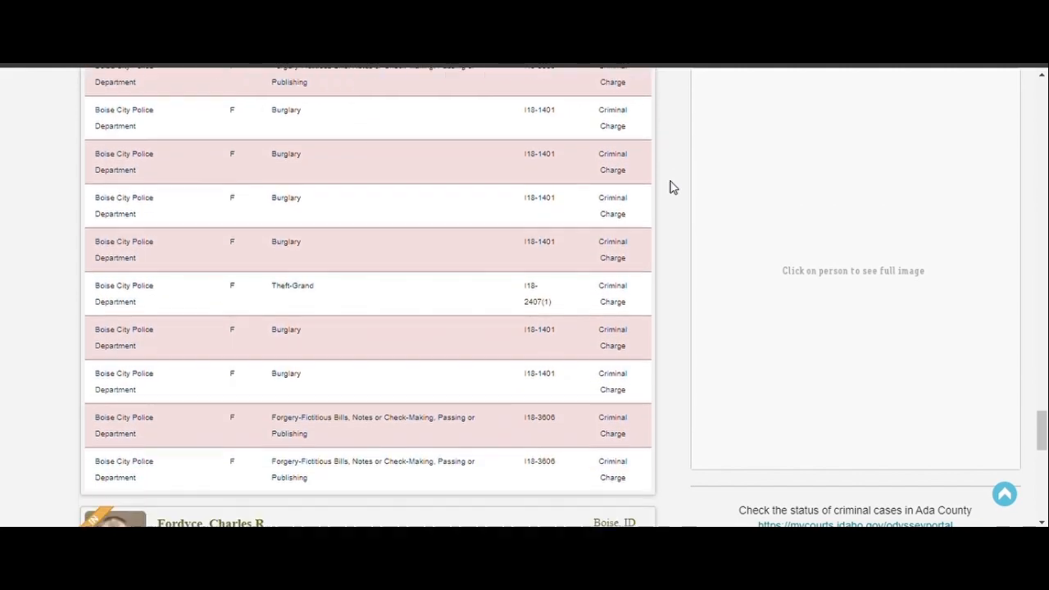
{"action": "scroll", "scroll_direction": "down", "scroll_amount": 3}
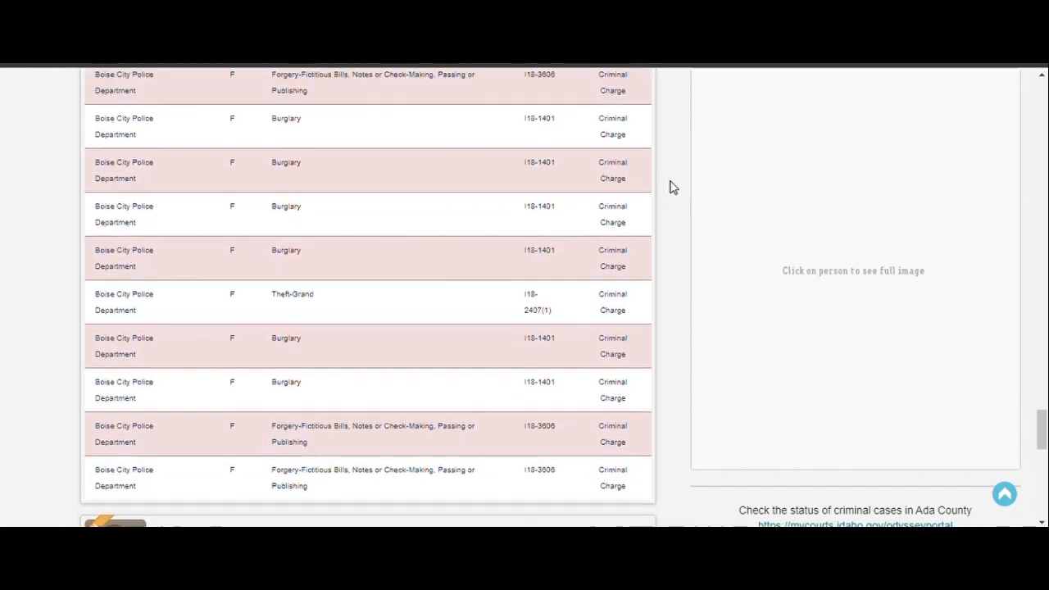
{"action": "scroll", "scroll_direction": "down", "scroll_amount": 3}
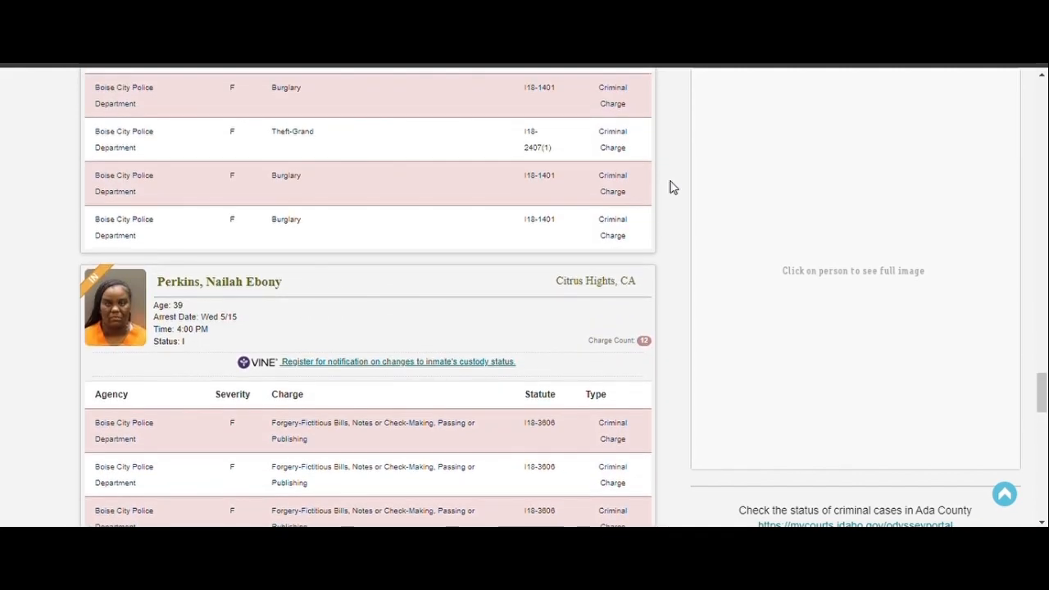
{"action": "scroll", "scroll_direction": "down", "scroll_amount": 3}
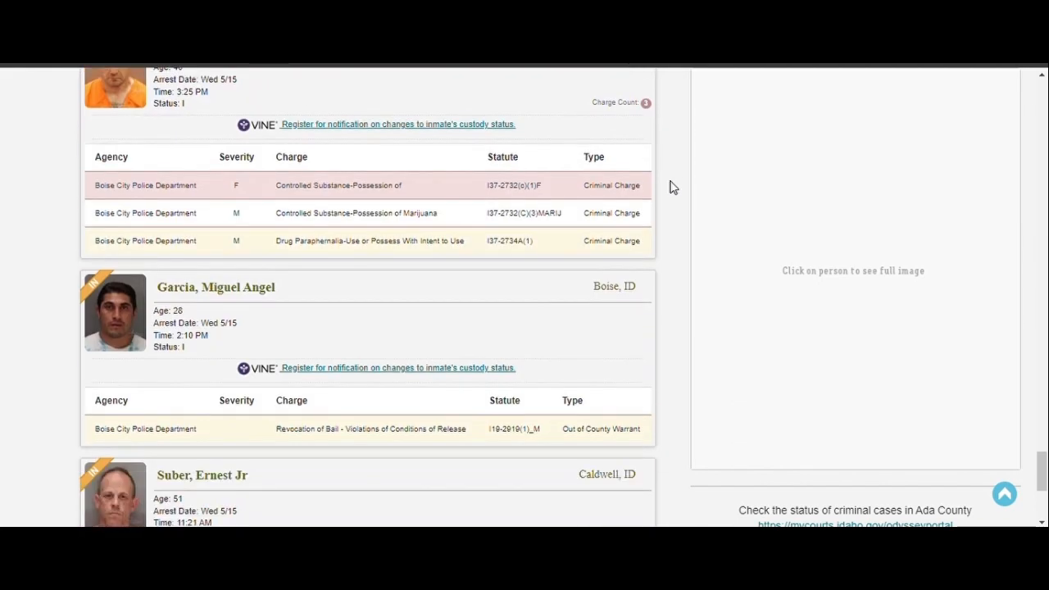
{"action": "scroll", "scroll_direction": "down", "scroll_amount": 3}
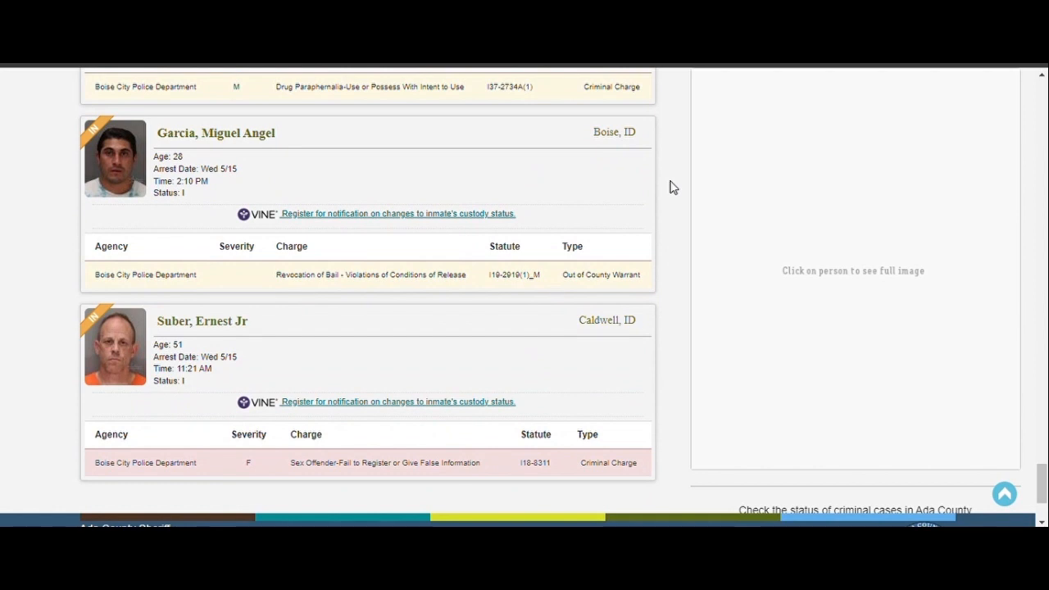
{"action": "scroll", "scroll_direction": "down", "scroll_amount": 3}
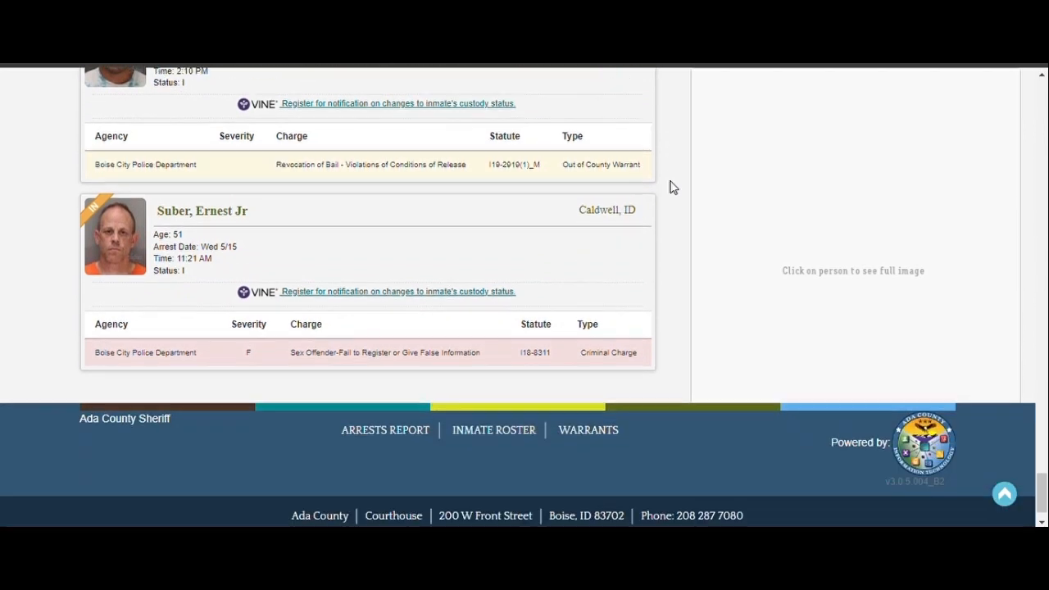
{"action": "scroll", "scroll_direction": "down", "scroll_amount": 3}
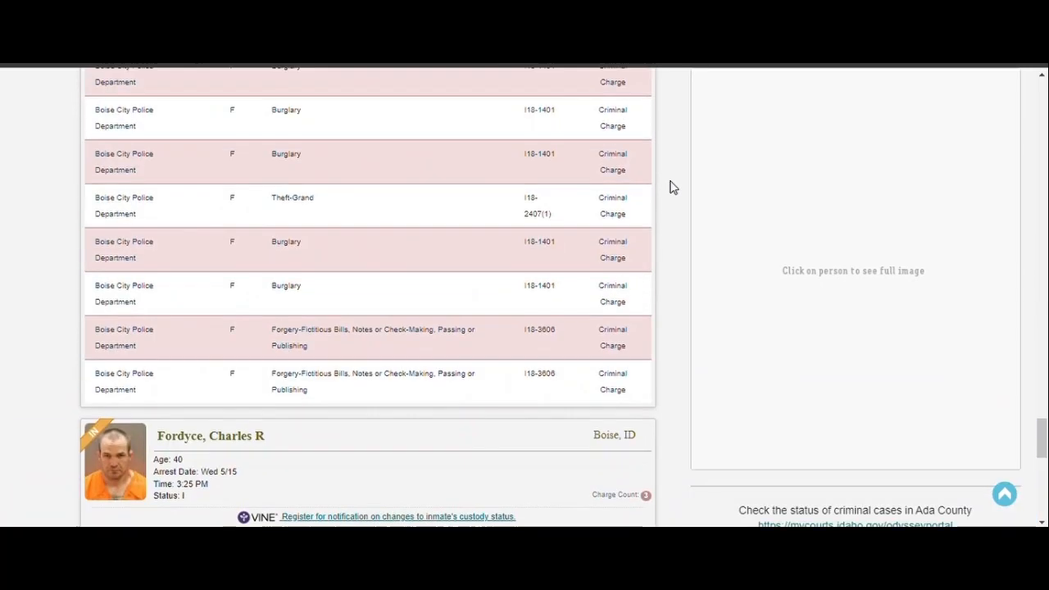